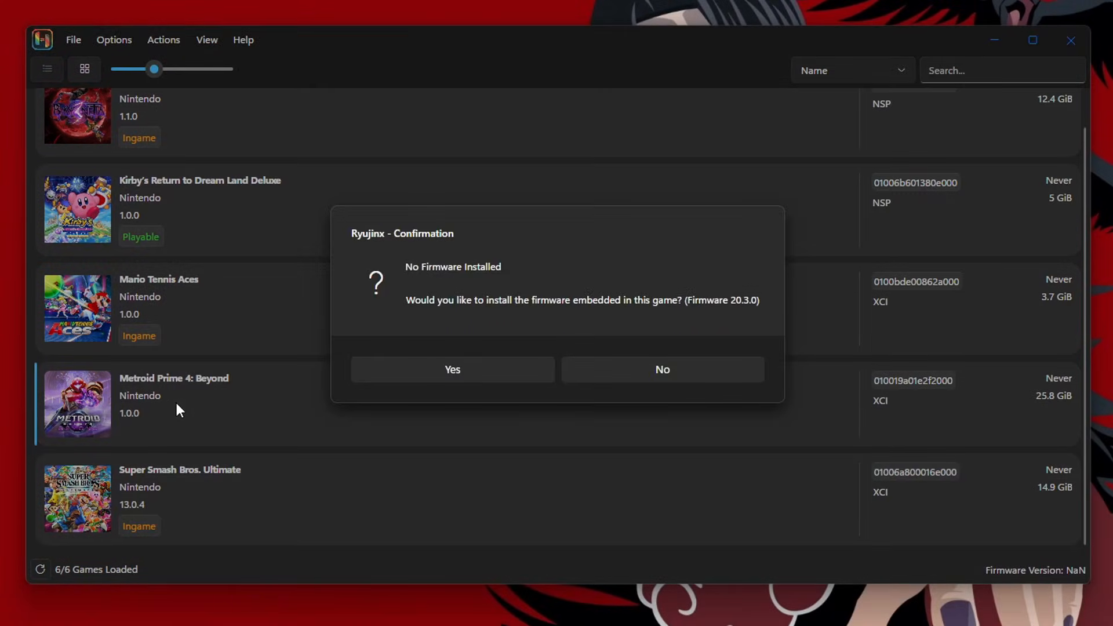
- Install firmware 20.3.0 bundled with Metroid Prime 4: Beyond and confirm the install
click(452, 370)
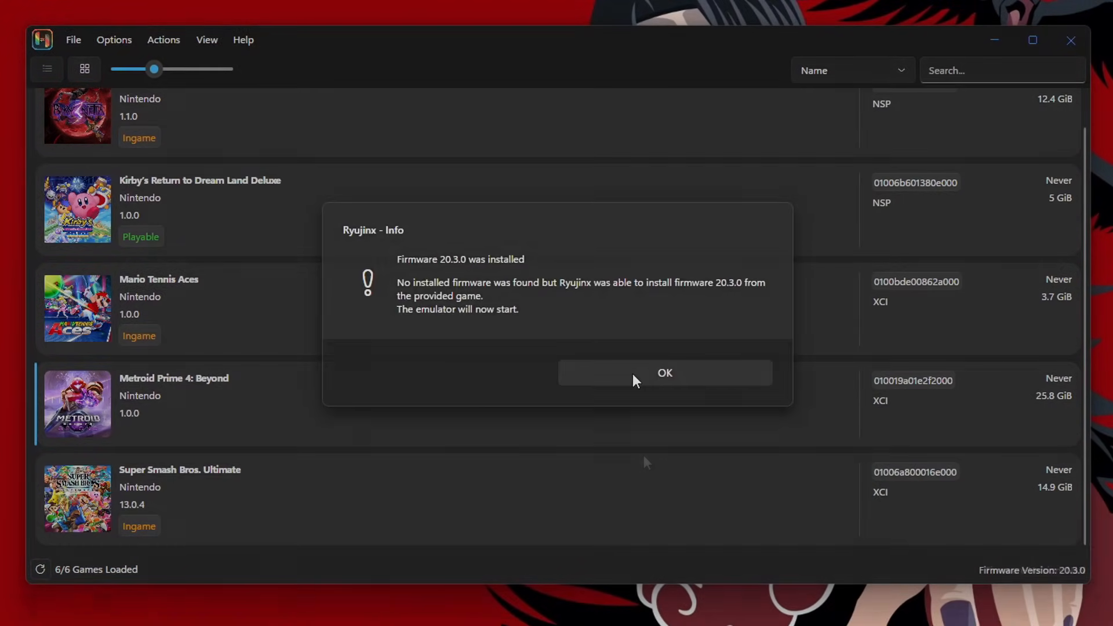
click(665, 373)
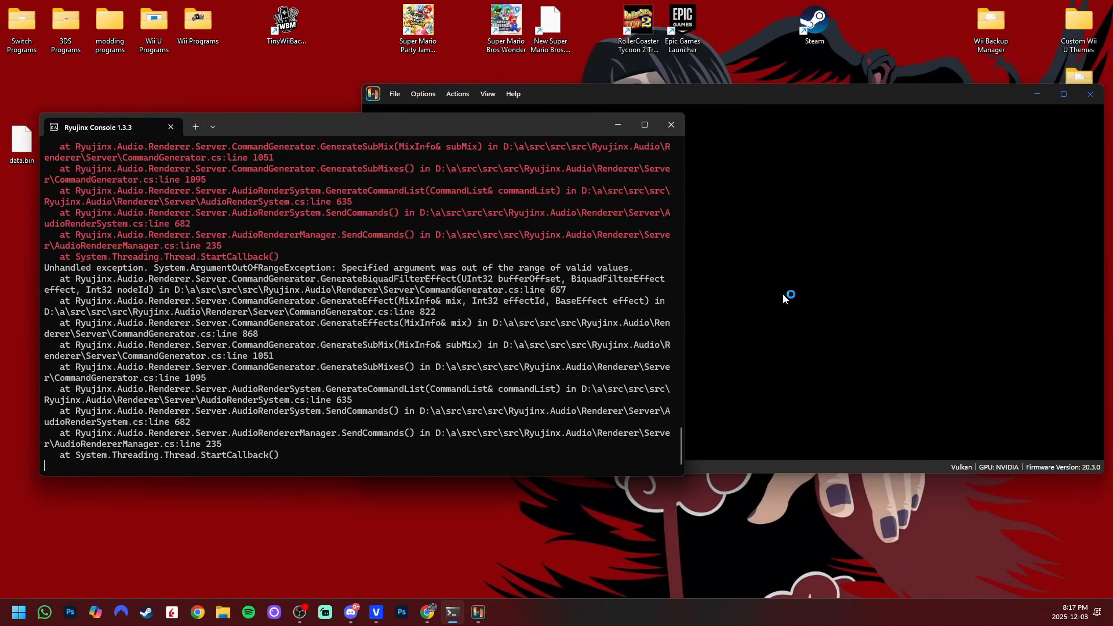
mouse_move(467, 241)
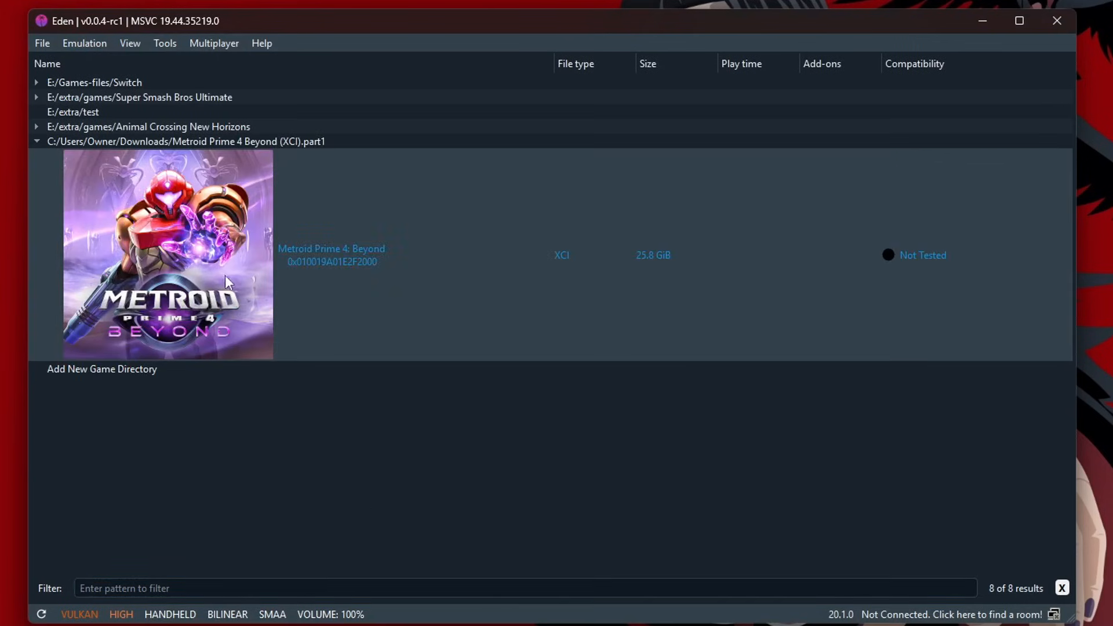
mouse_move(540, 235)
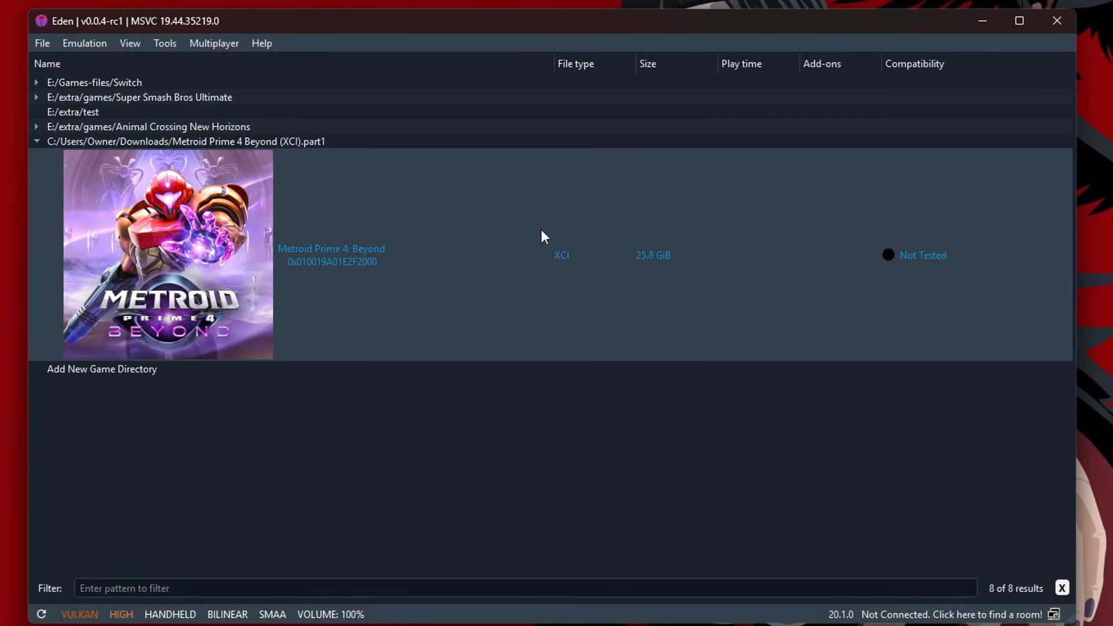
mouse_move(527, 273)
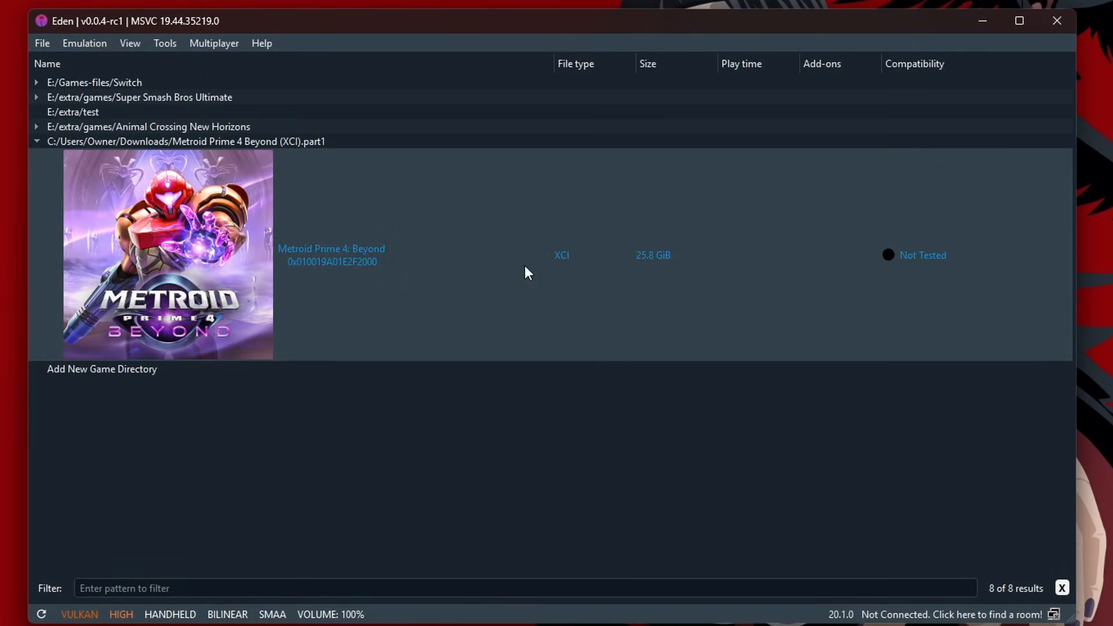
mouse_move(436, 436)
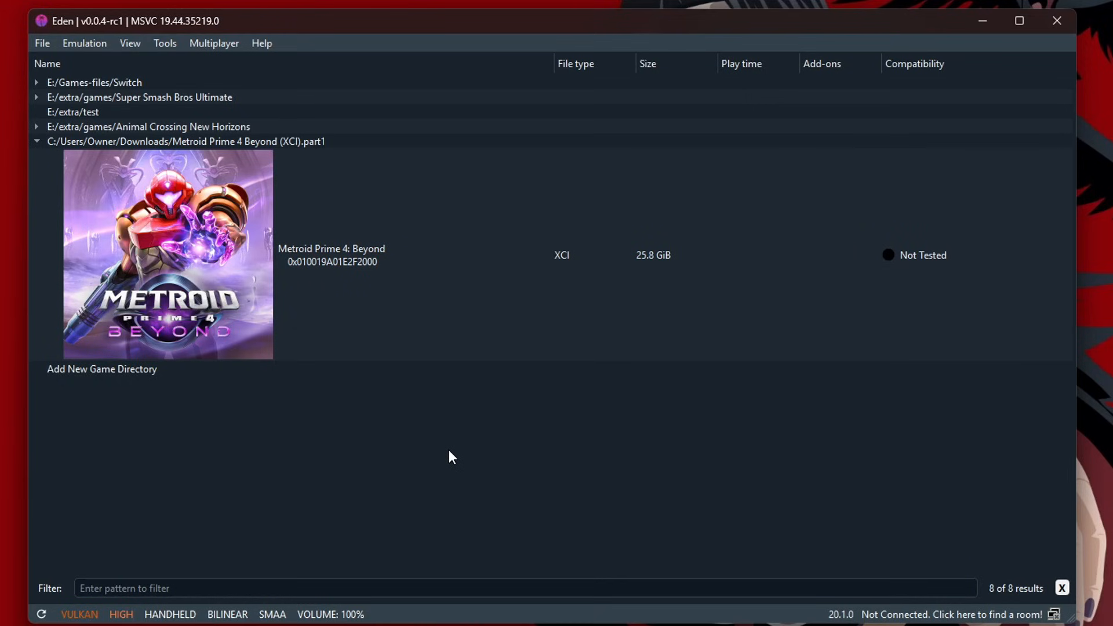
click(469, 270)
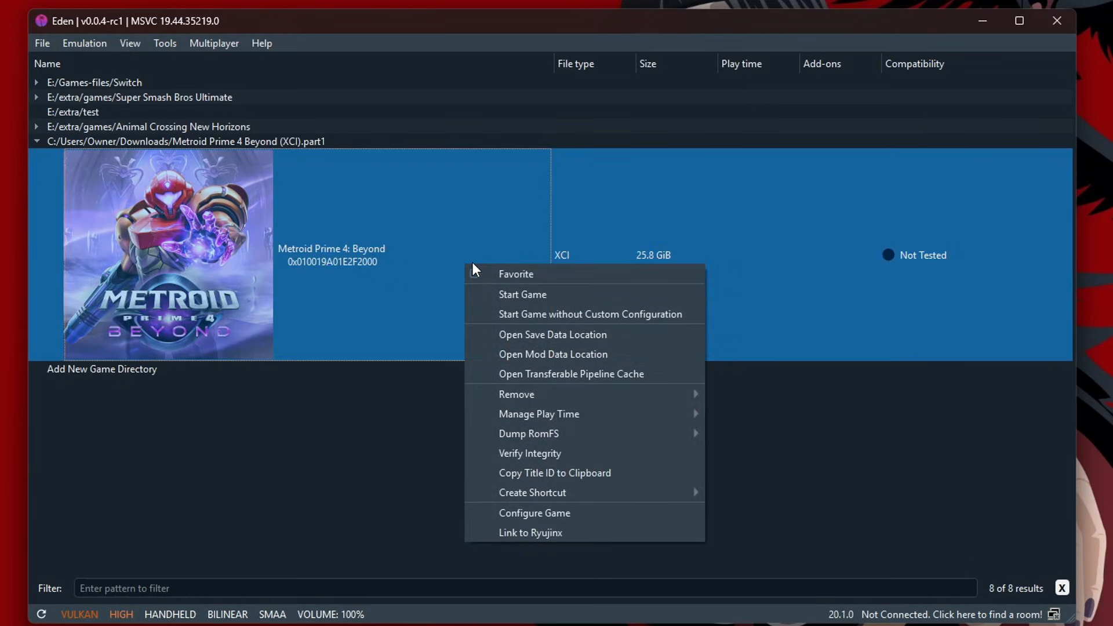
click(458, 349)
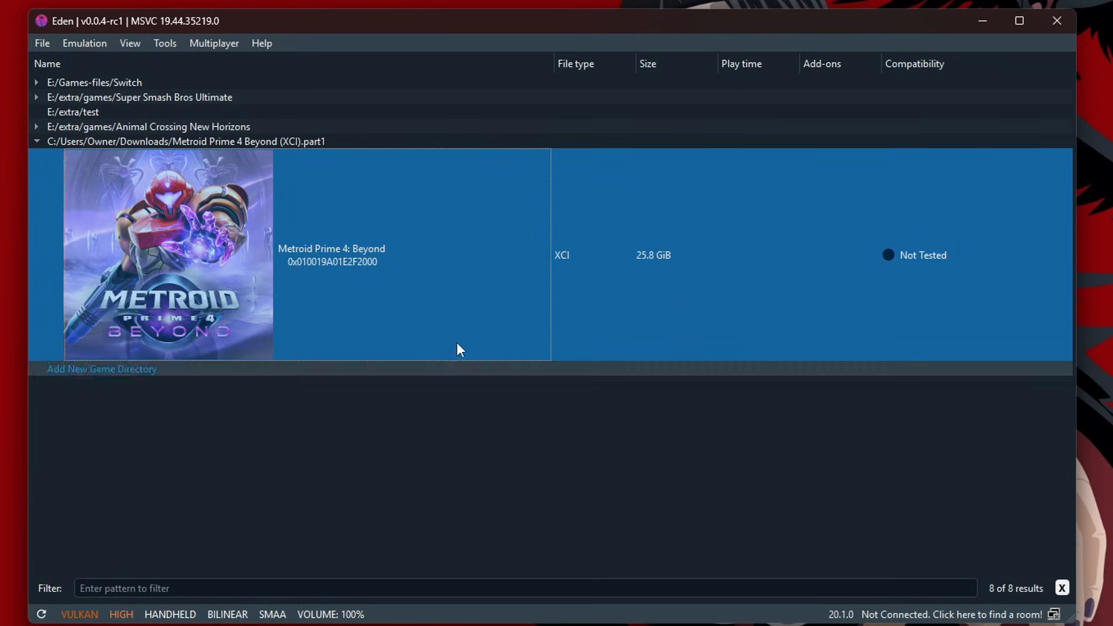